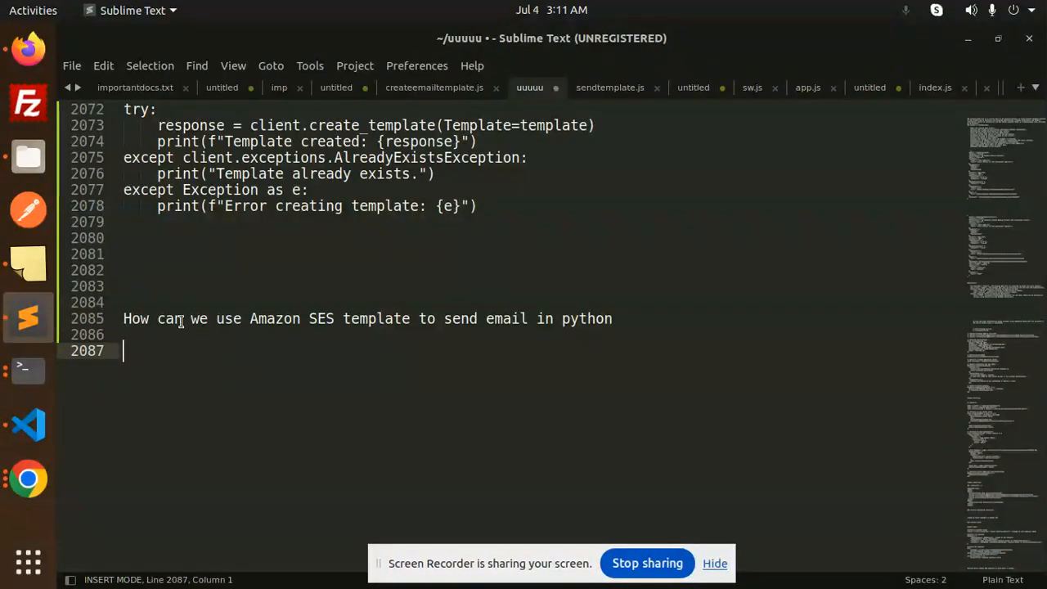
- Highlight the word 'SES' in the Amazon SES templates question, then deselect it
{"action": "double_click", "coordinate": [320, 318]}
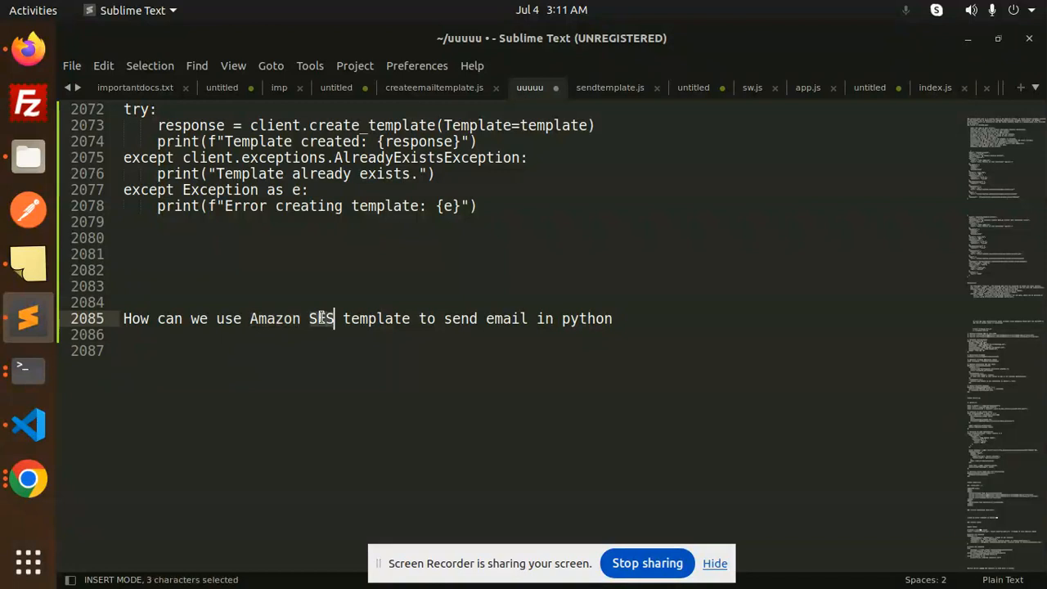
{"action": "left_click", "coordinate": [587, 318]}
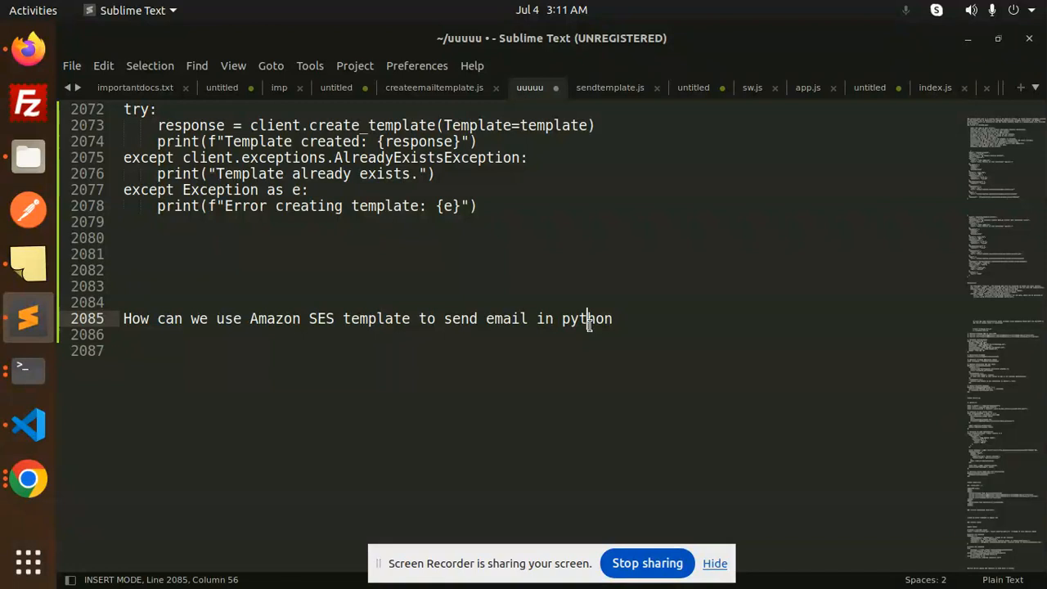
{"action": "mouse_move", "coordinate": [567, 339]}
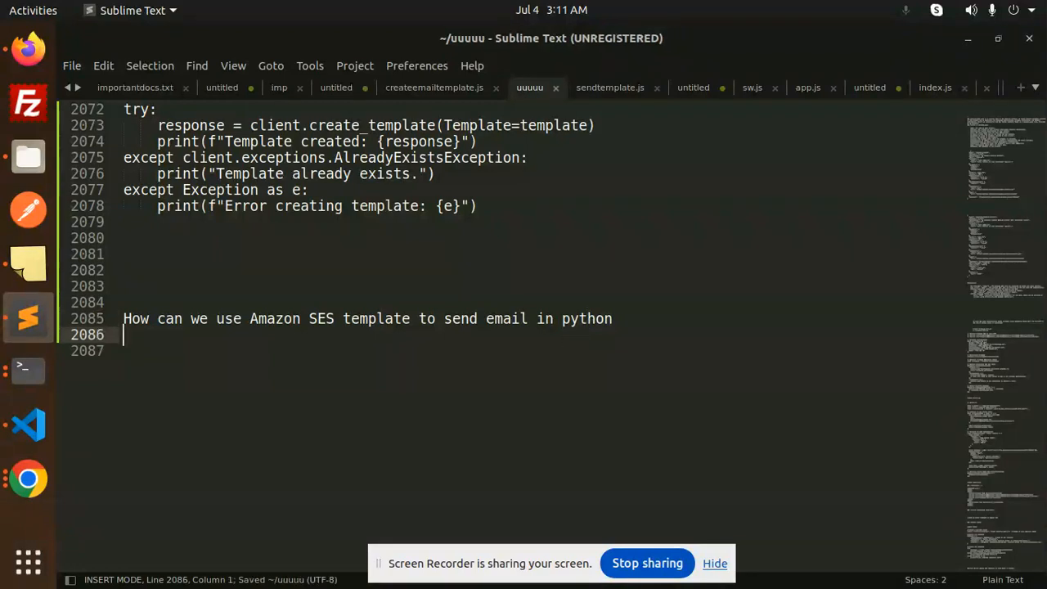
{"action": "mouse_move", "coordinate": [27, 371]}
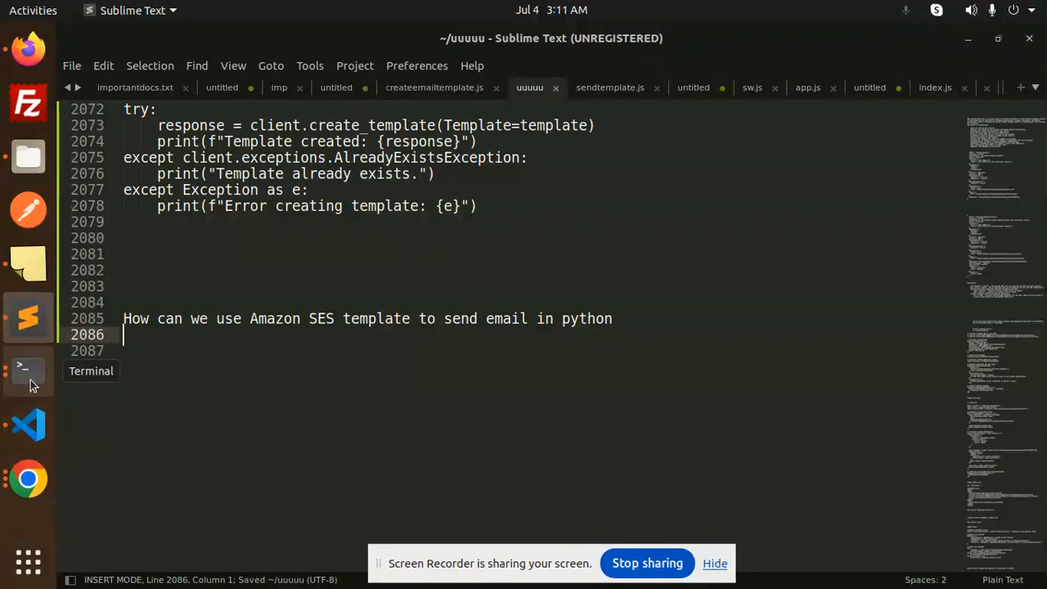
- Run python3 main.py in Terminal, then highlight the OtpVerification template name in main.py
{"action": "left_click", "coordinate": [28, 370]}
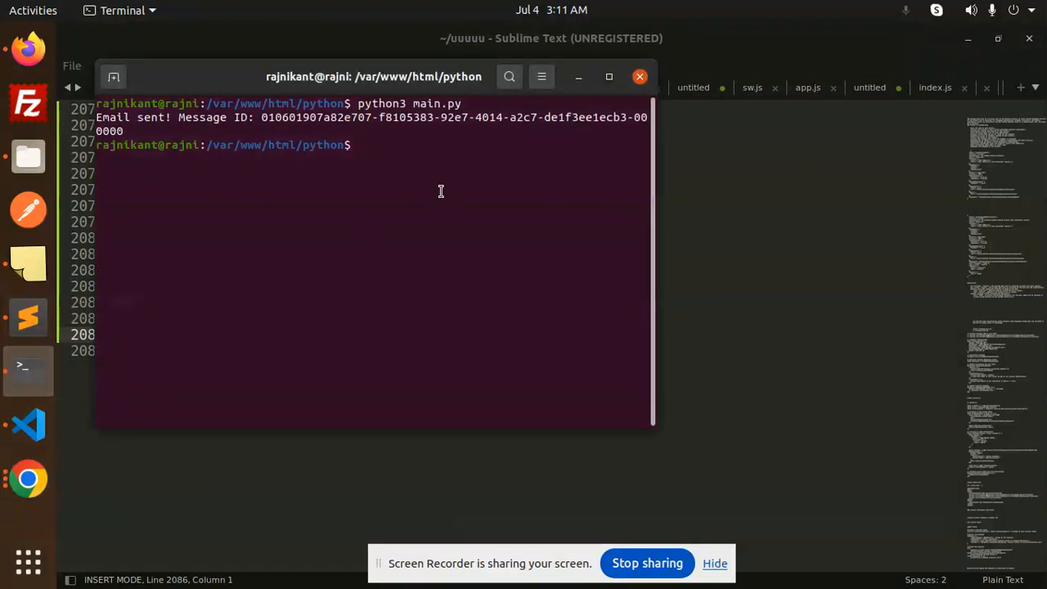
{"action": "type", "text": "python3 main.py"}
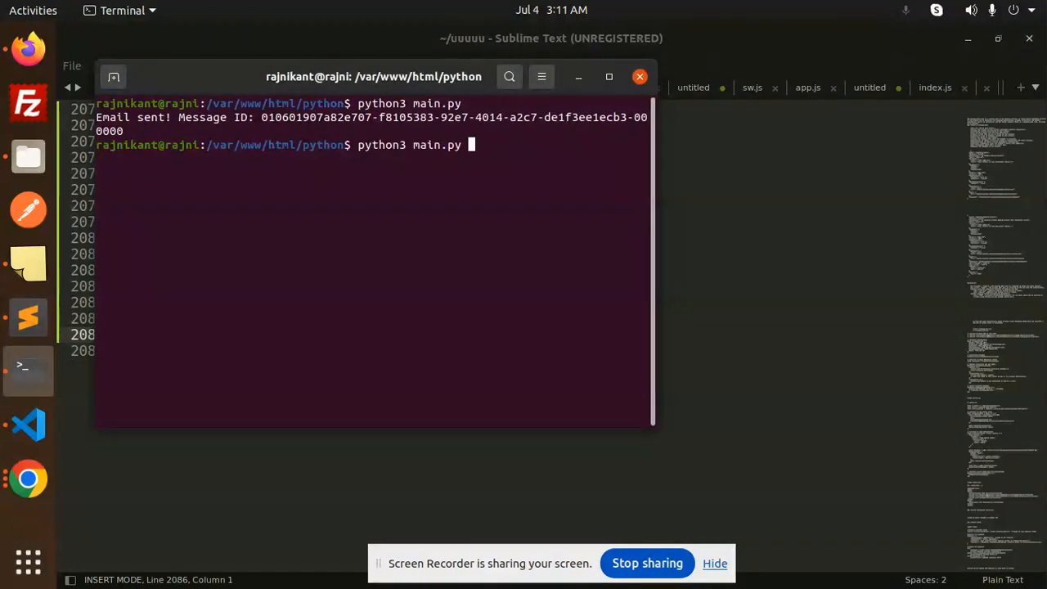
{"action": "key", "text": "Return"}
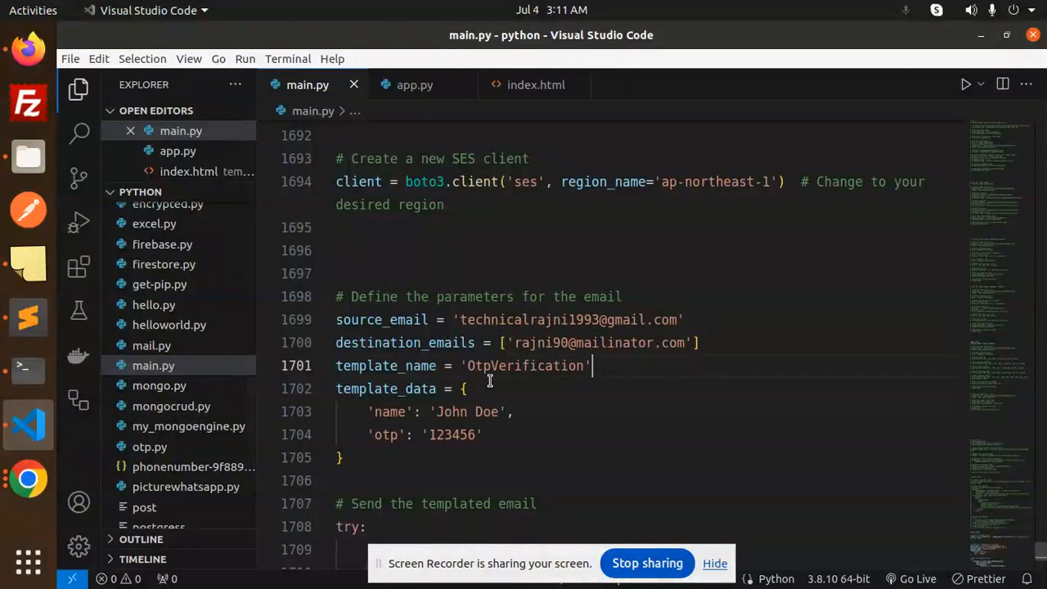
{"action": "double_click", "coordinate": [594, 343]}
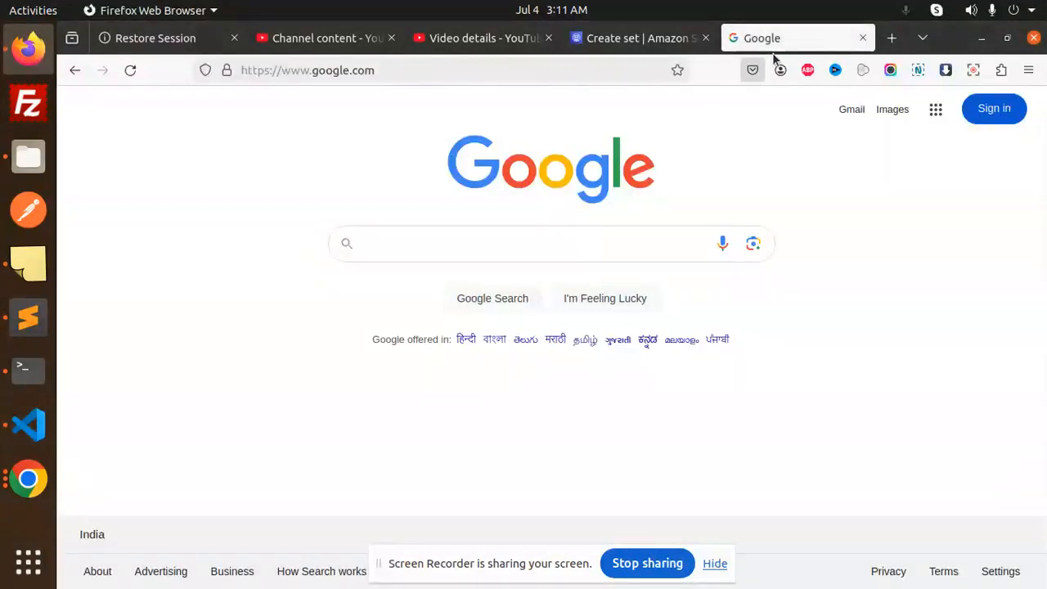
- Open mailinator.com in a new tab and load the script's public inbox
{"action": "left_click", "coordinate": [892, 38]}
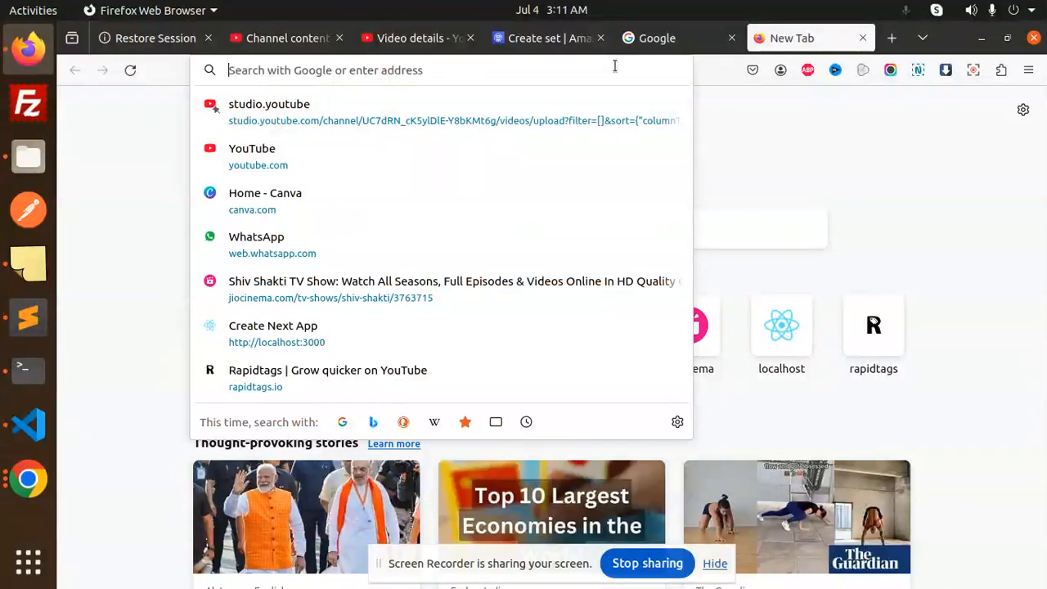
{"action": "type", "text": "mailinator.com/v4/public/inboxes.jsp?to=rajni90"}
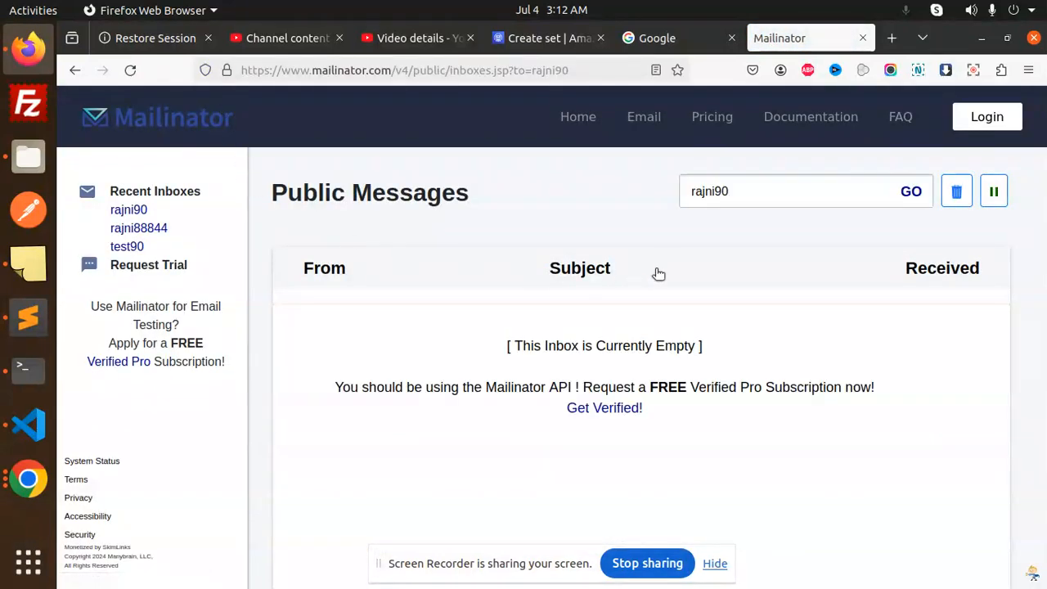
{"action": "left_click", "coordinate": [776, 190]}
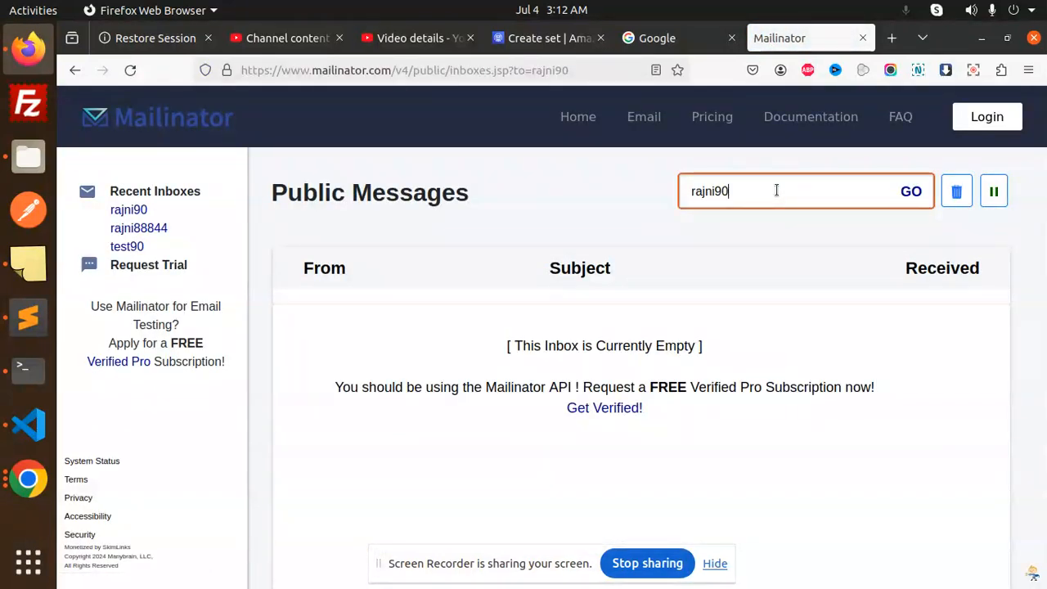
{"action": "left_click", "coordinate": [911, 191]}
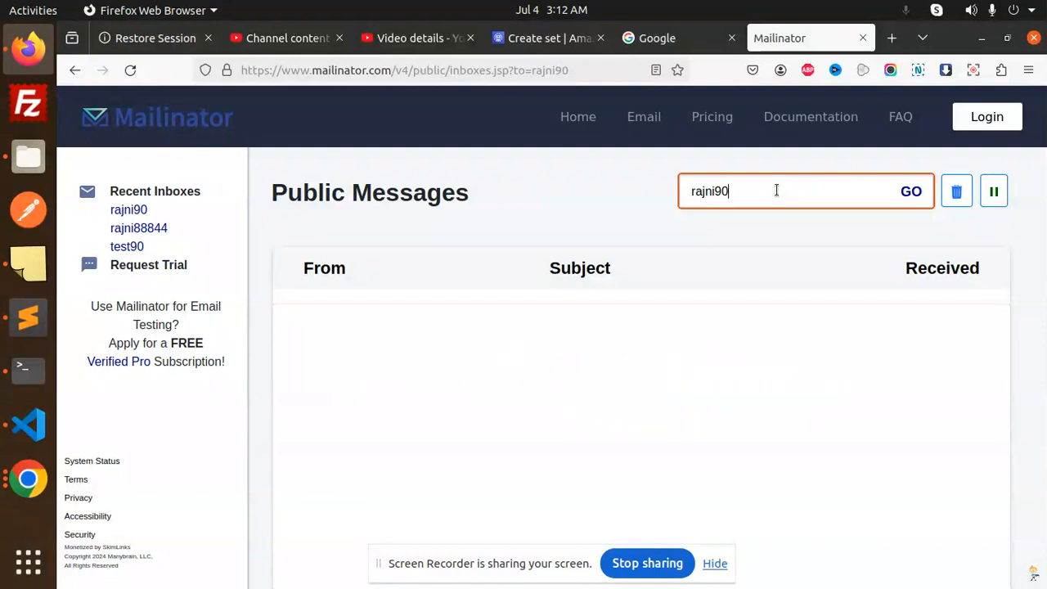
{"action": "left_click", "coordinate": [911, 190]}
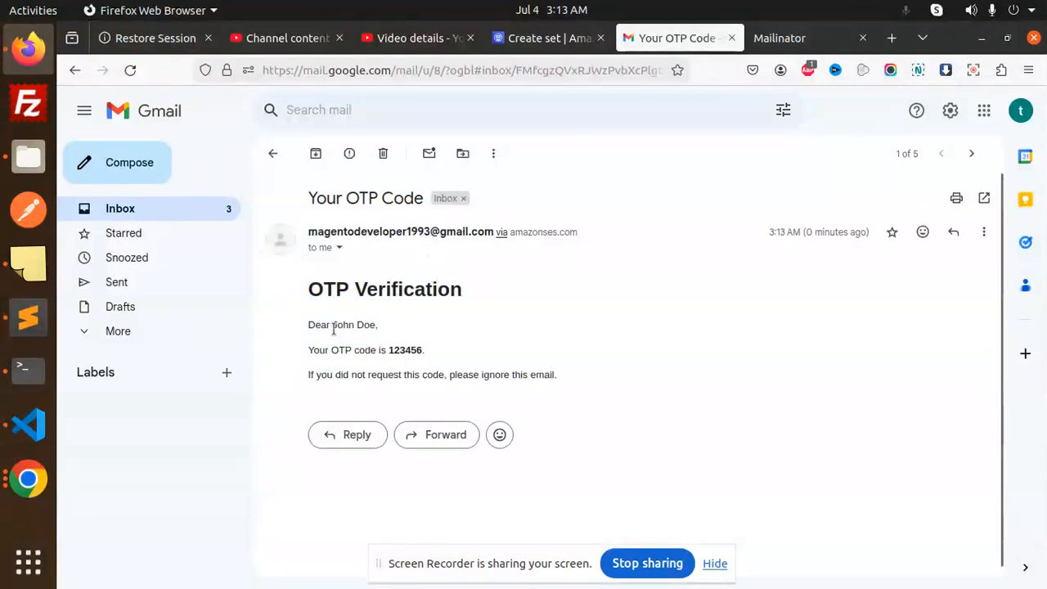
{"action": "mouse_move", "coordinate": [361, 375]}
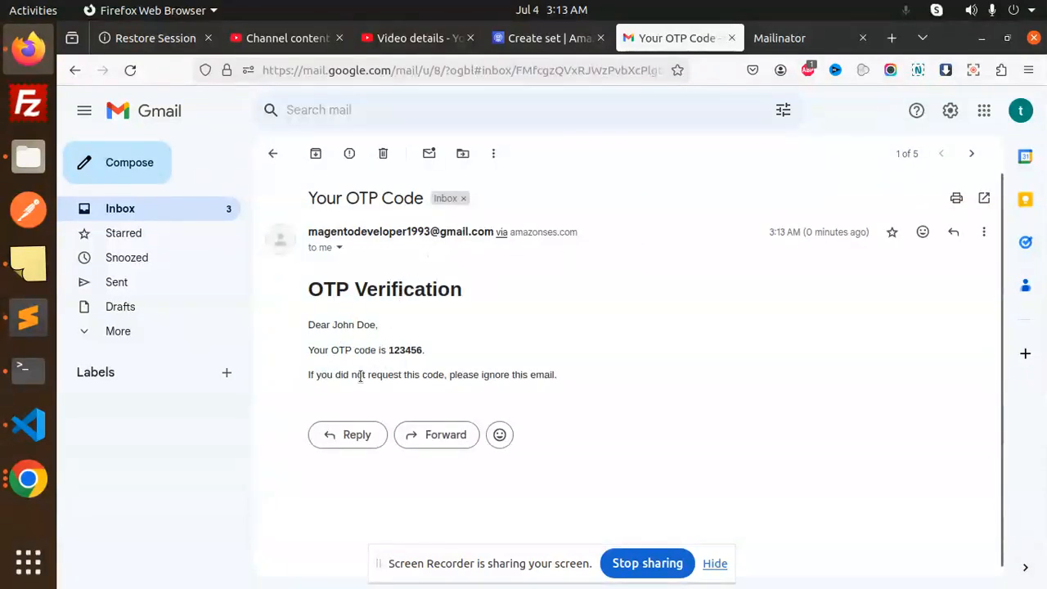
{"action": "mouse_move", "coordinate": [465, 345]}
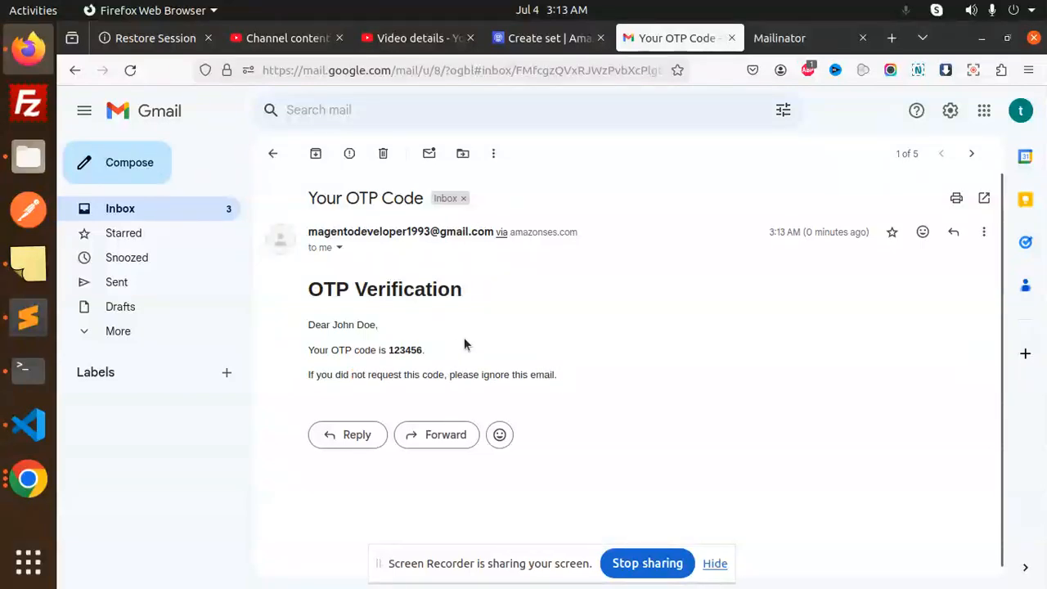
- Highlight the sender address in main.py, recheck the empty Mailinator inbox, then return to VS Code
{"action": "left_click", "coordinate": [29, 424]}
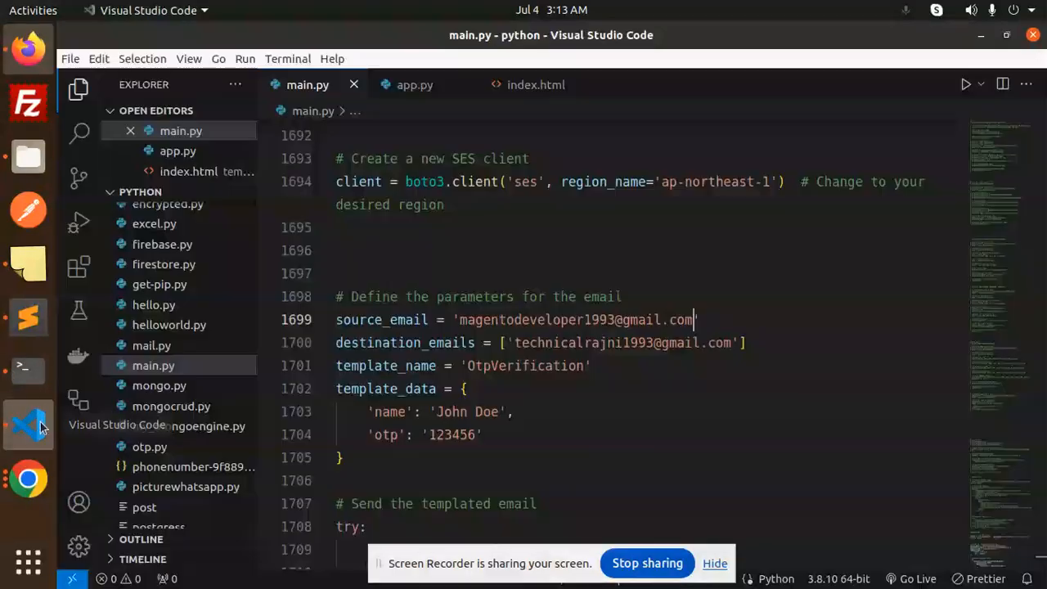
{"action": "double_click", "coordinate": [582, 343]}
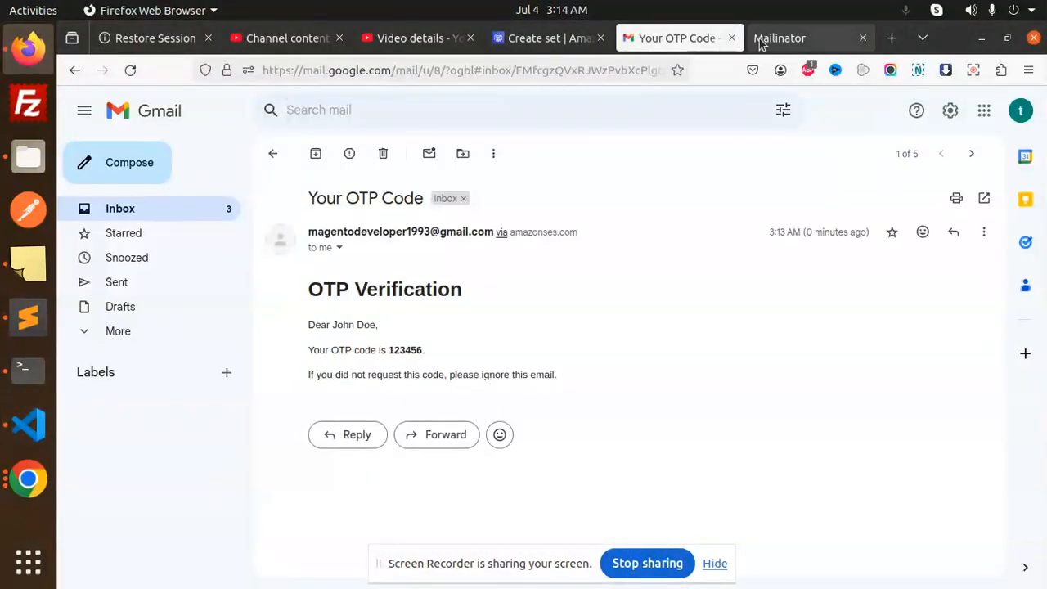
{"action": "left_click", "coordinate": [779, 38]}
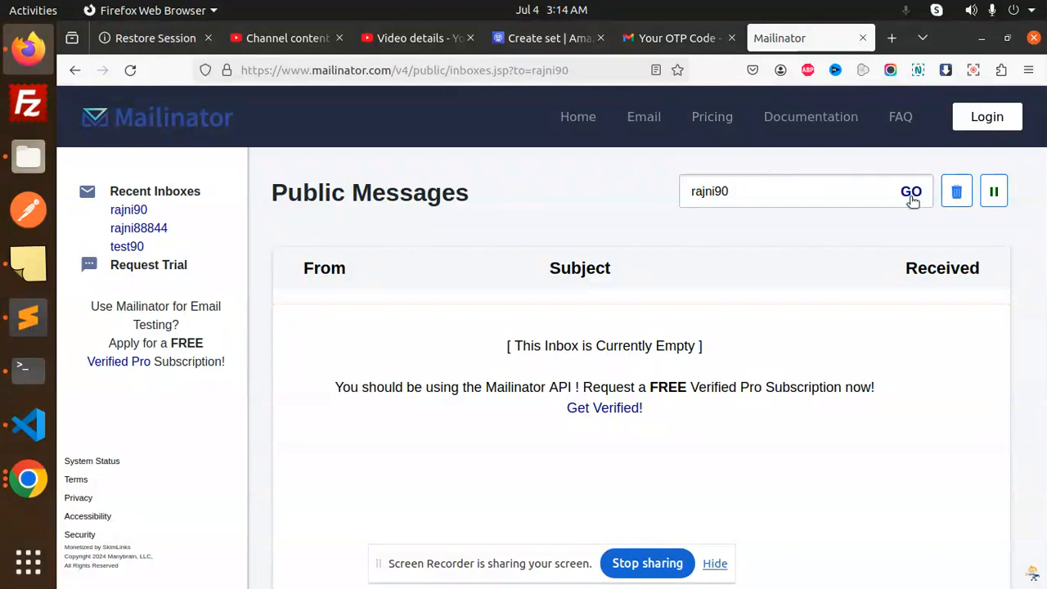
{"action": "left_click", "coordinate": [910, 191]}
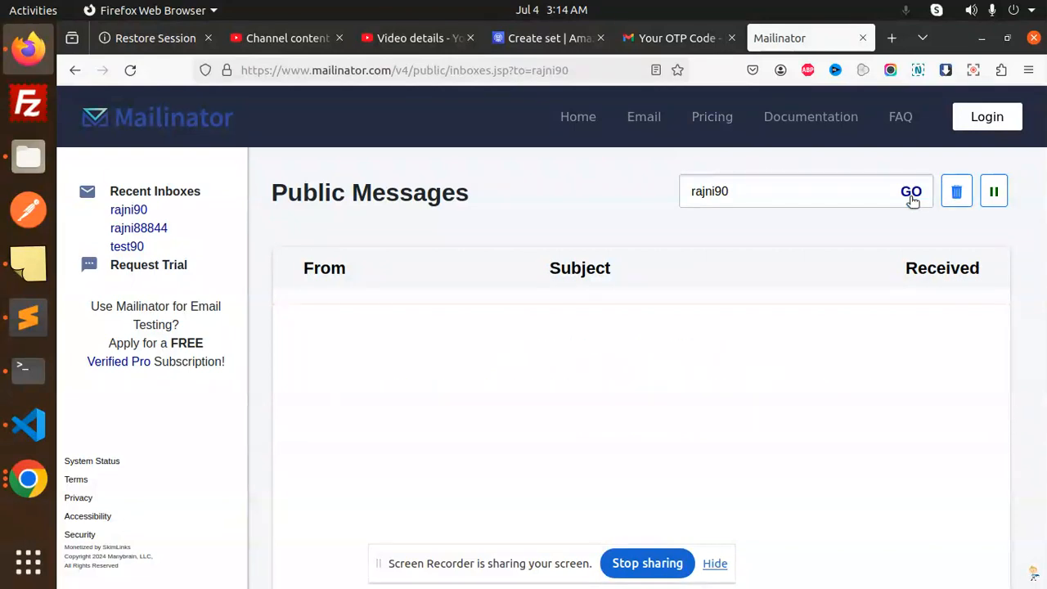
{"action": "left_click", "coordinate": [677, 38]}
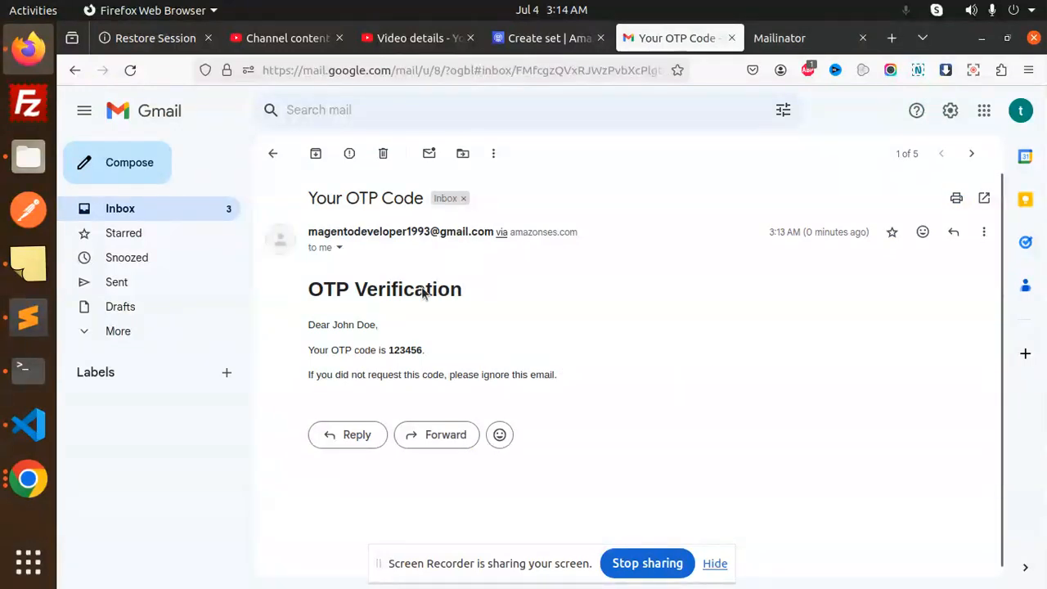
{"action": "mouse_move", "coordinate": [503, 305]}
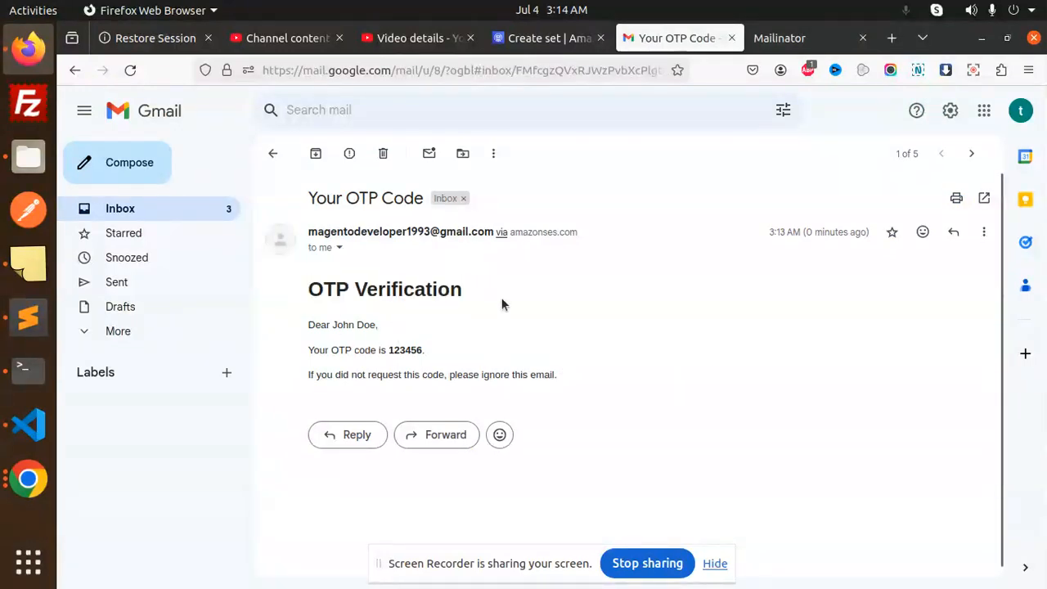
{"action": "left_click", "coordinate": [28, 424]}
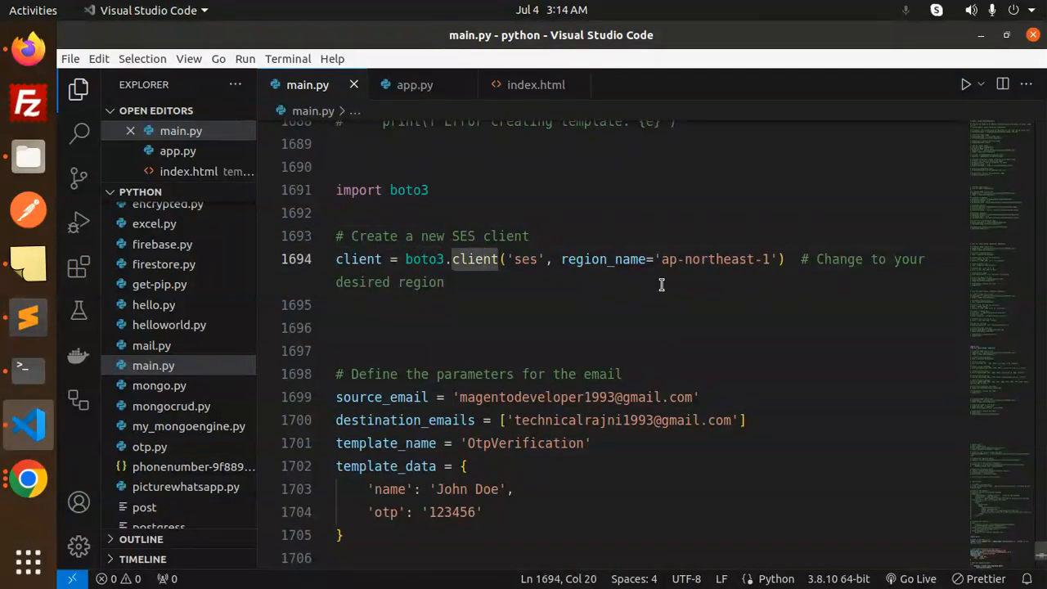
{"action": "scroll", "scroll_direction": "down", "scroll_amount": 3}
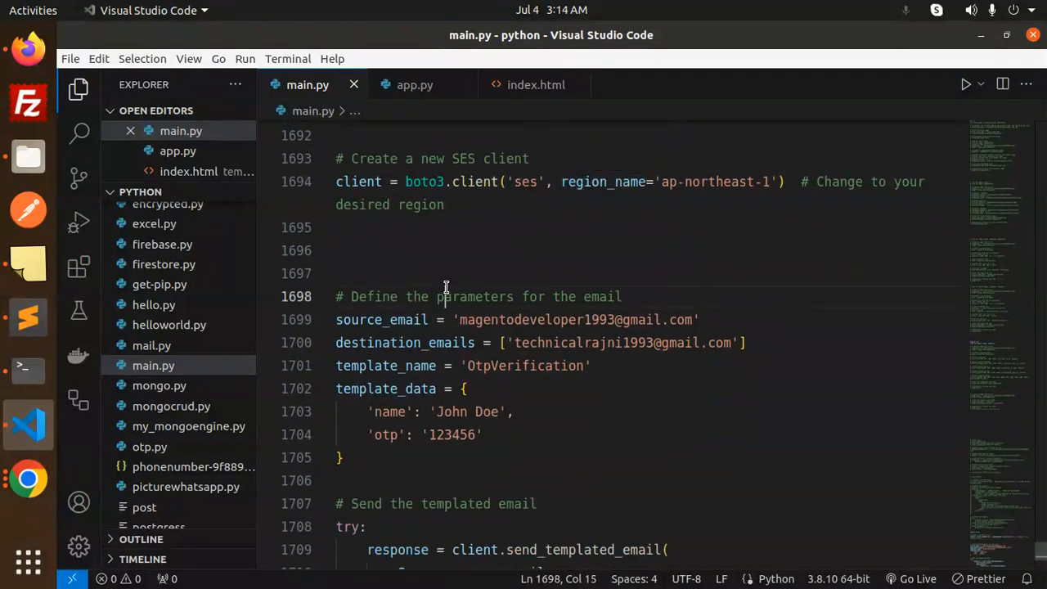
{"action": "double_click", "coordinate": [382, 320]}
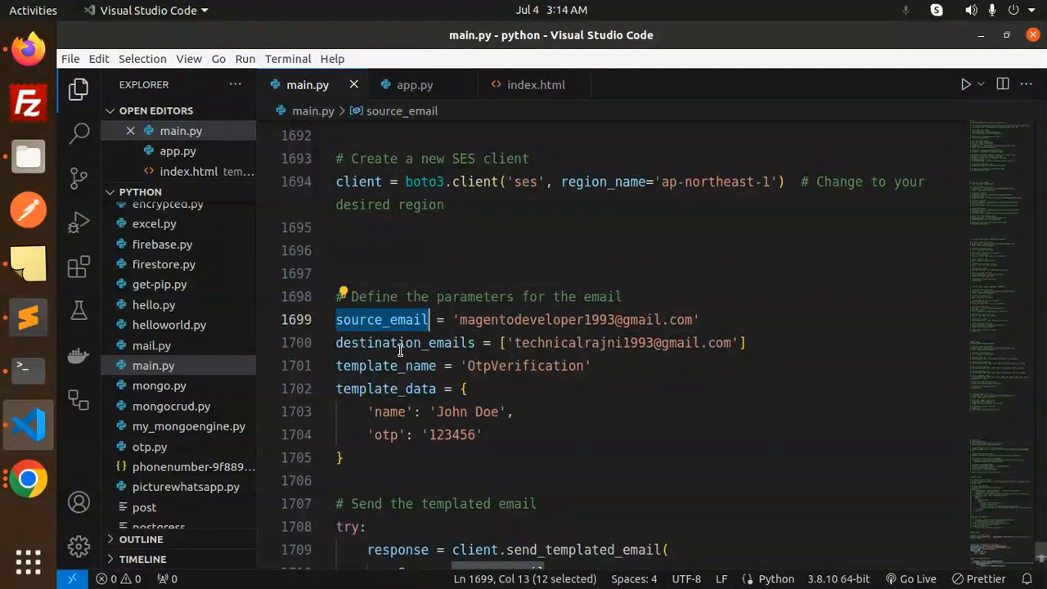
{"action": "double_click", "coordinate": [385, 389]}
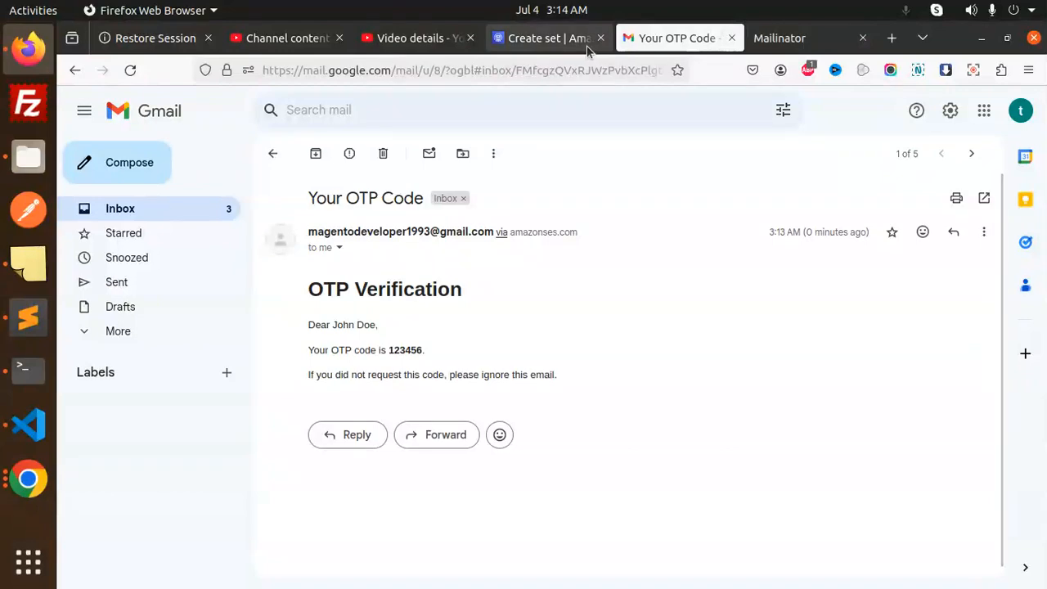
{"action": "left_click", "coordinate": [548, 38]}
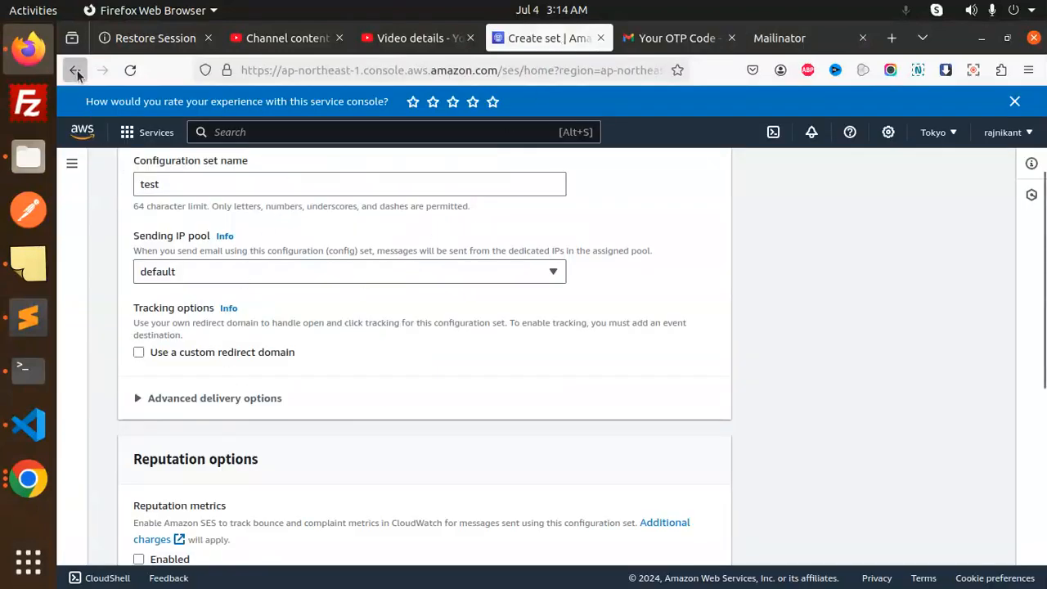
{"action": "left_click", "coordinate": [75, 70]}
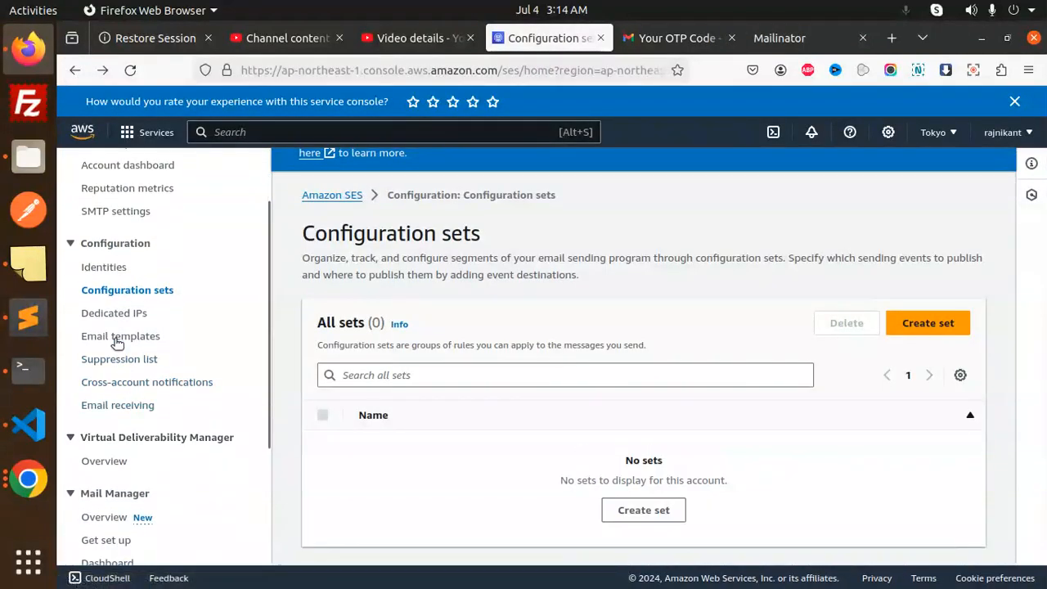
{"action": "left_click", "coordinate": [120, 335]}
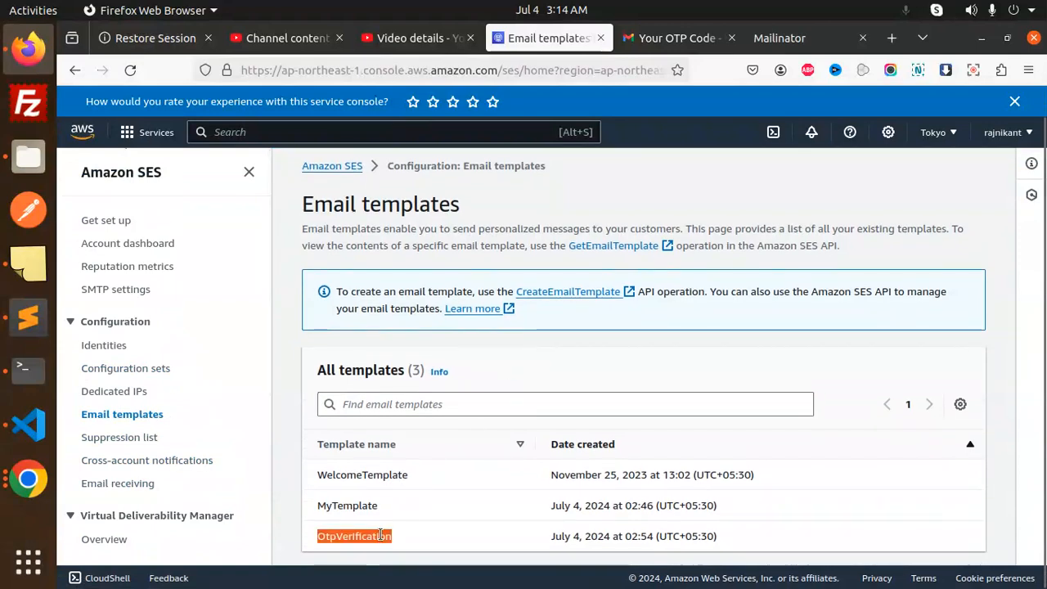
{"action": "left_click", "coordinate": [28, 425]}
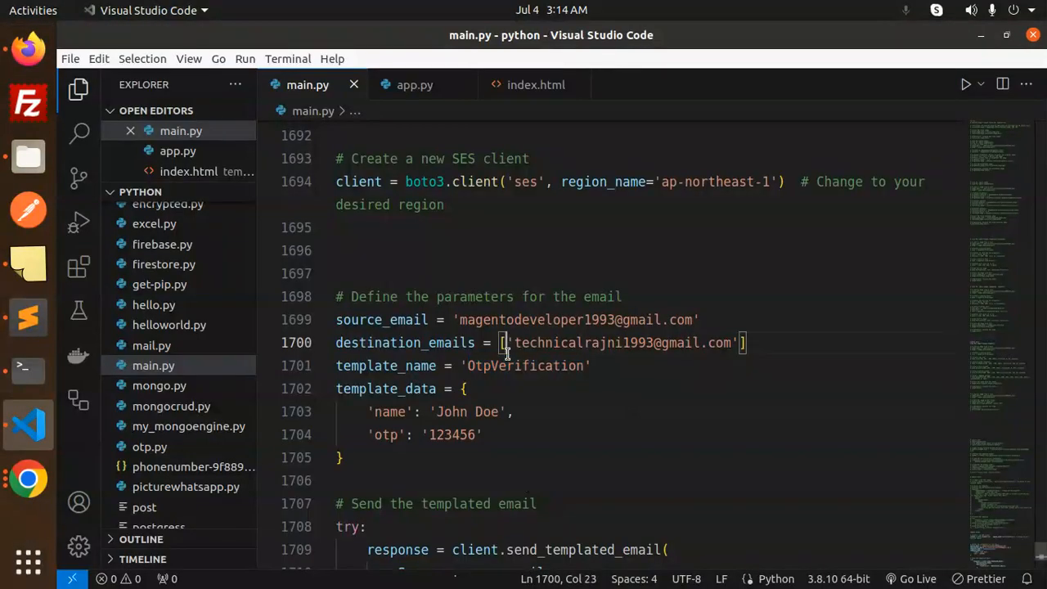
{"action": "double_click", "coordinate": [387, 412]}
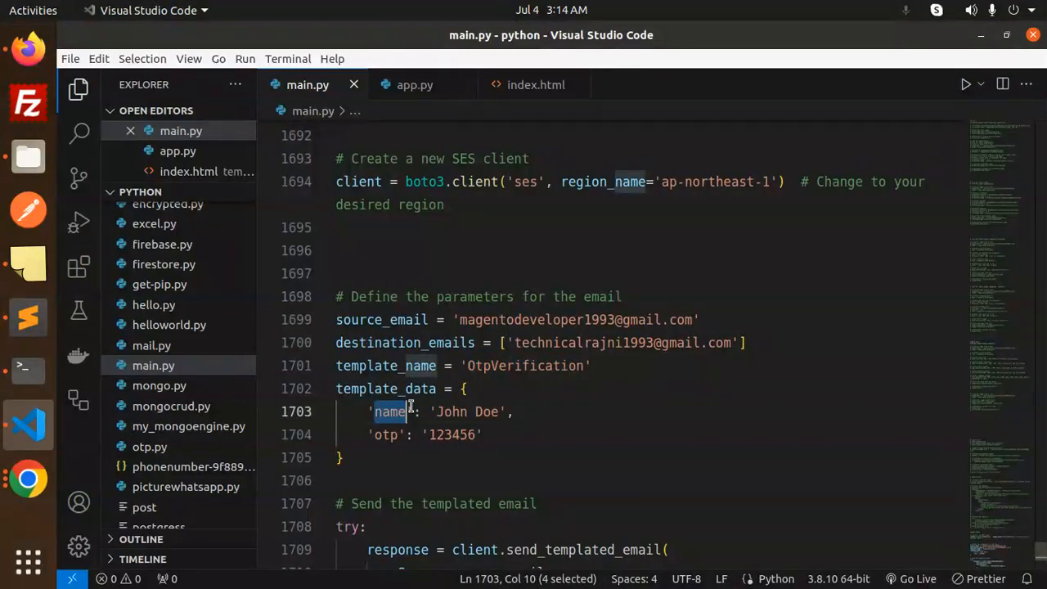
{"action": "scroll", "scroll_direction": "up", "scroll_amount": 3}
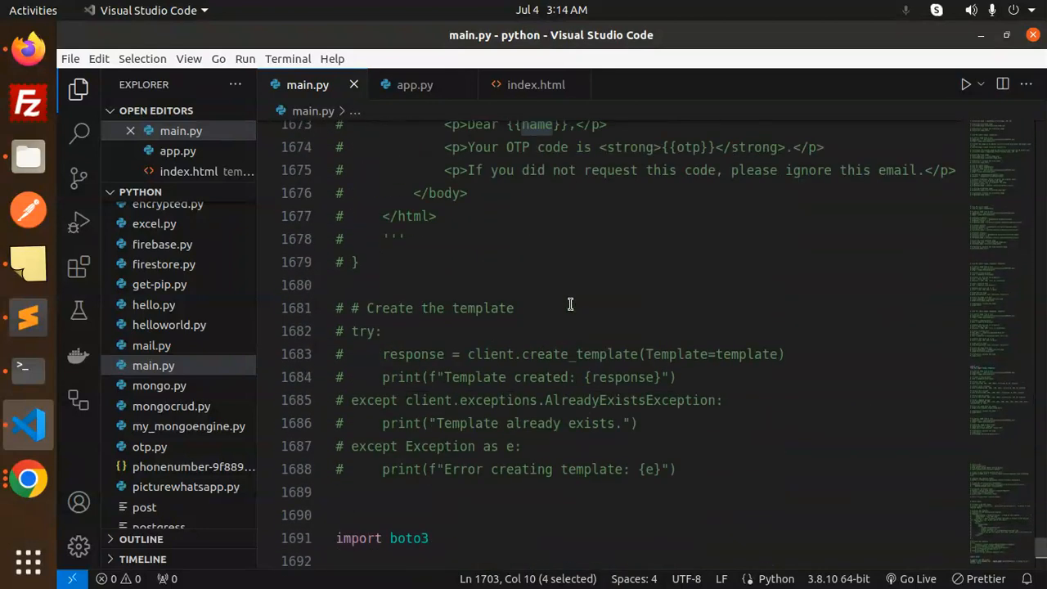
{"action": "scroll", "scroll_direction": "up", "scroll_amount": 3}
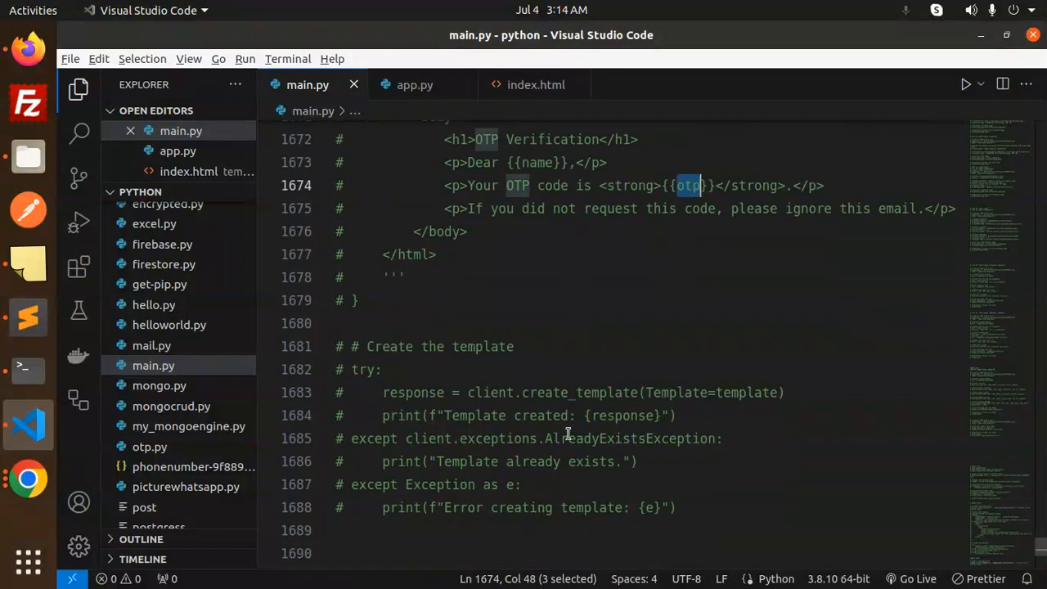
{"action": "scroll", "scroll_direction": "down", "scroll_amount": 3}
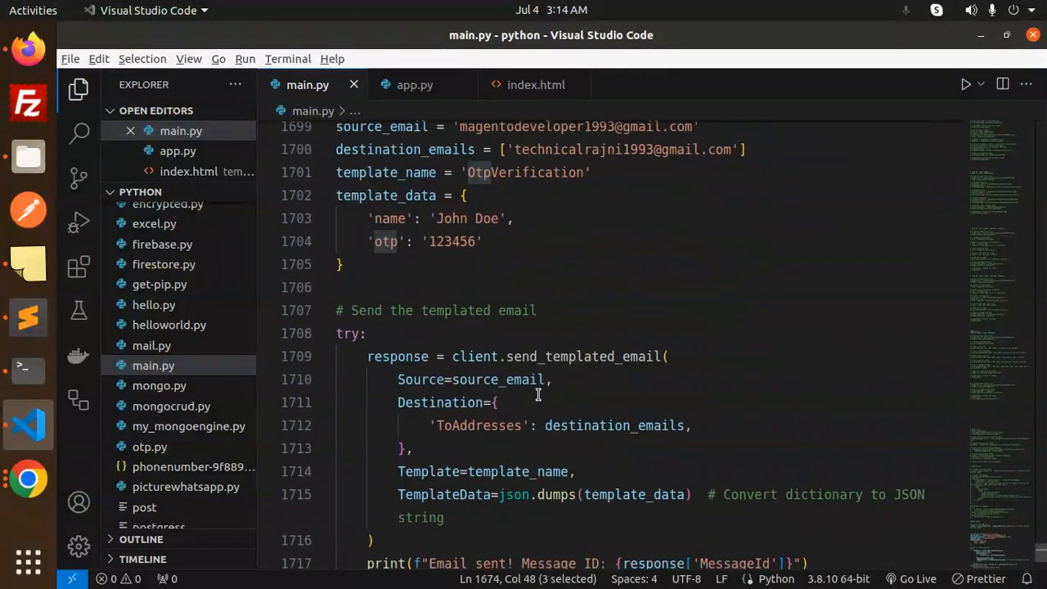
{"action": "double_click", "coordinate": [475, 356]}
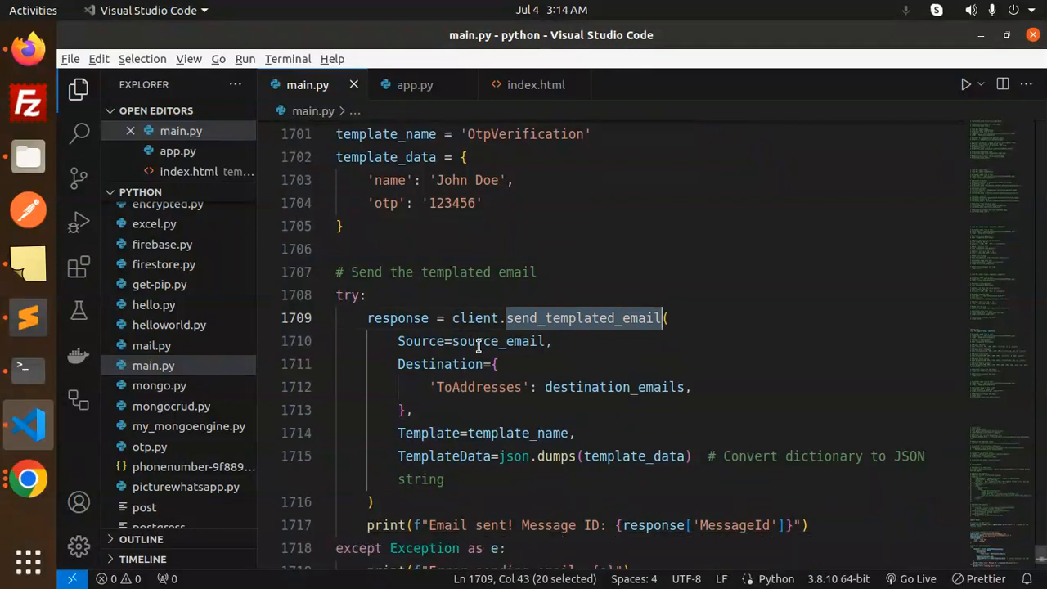
{"action": "left_click", "coordinate": [567, 433]}
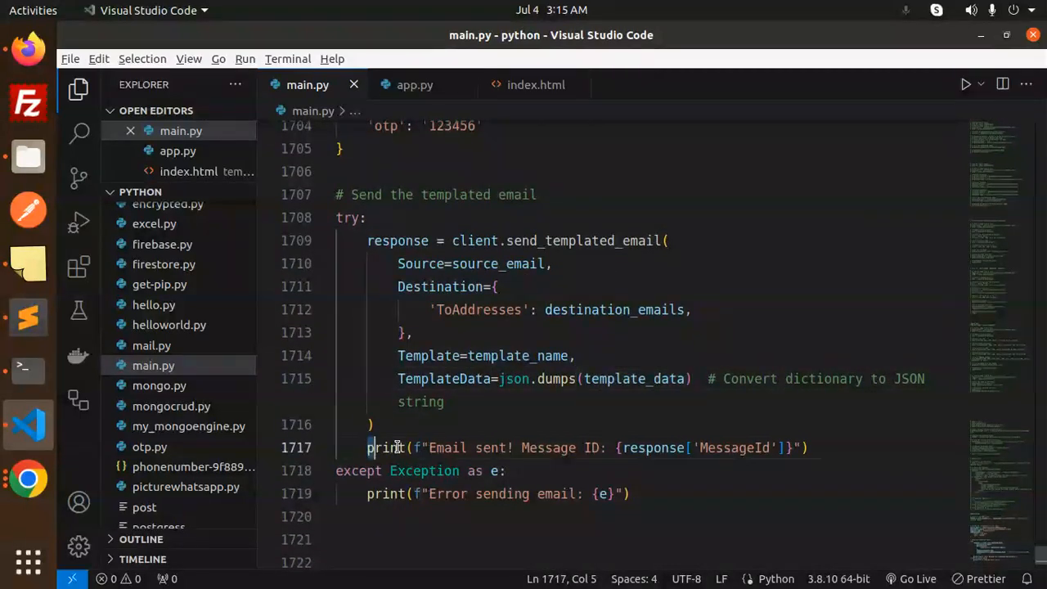
{"action": "left_click", "coordinate": [731, 447]}
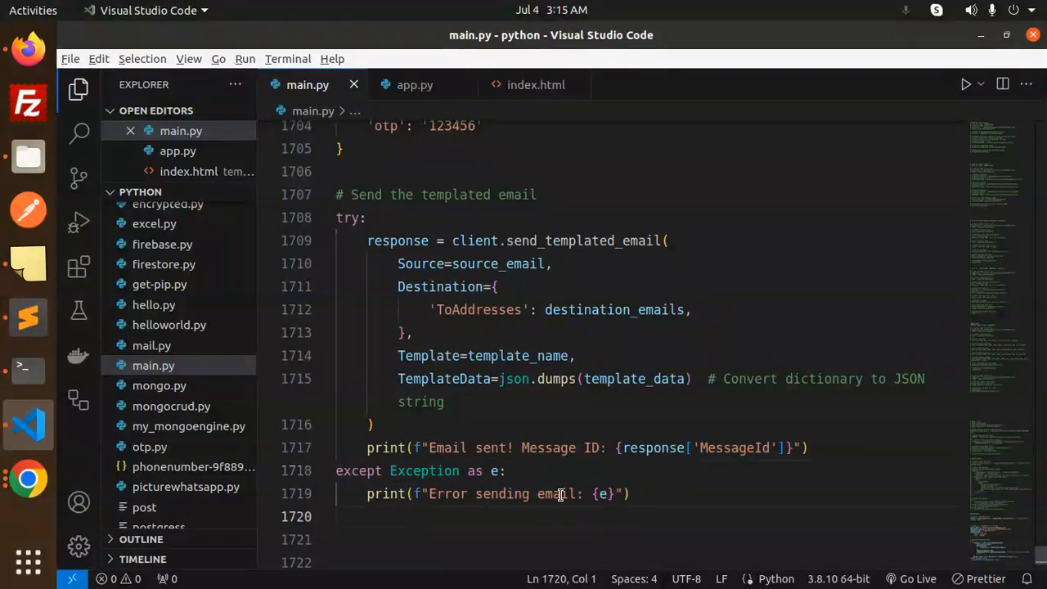
{"action": "scroll", "scroll_direction": "up", "scroll_amount": 3}
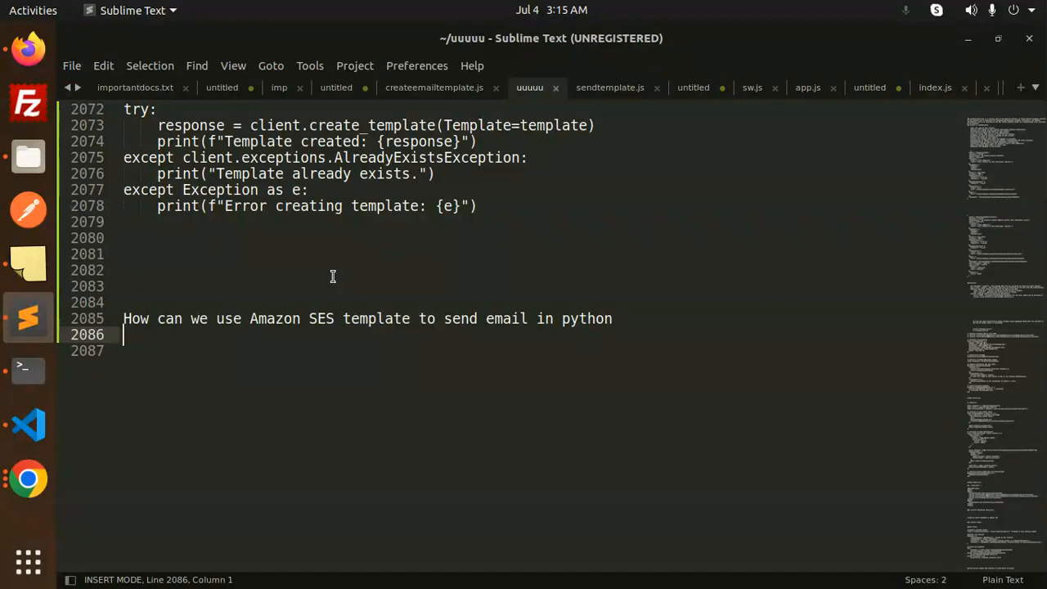
{"action": "left_click", "coordinate": [28, 424]}
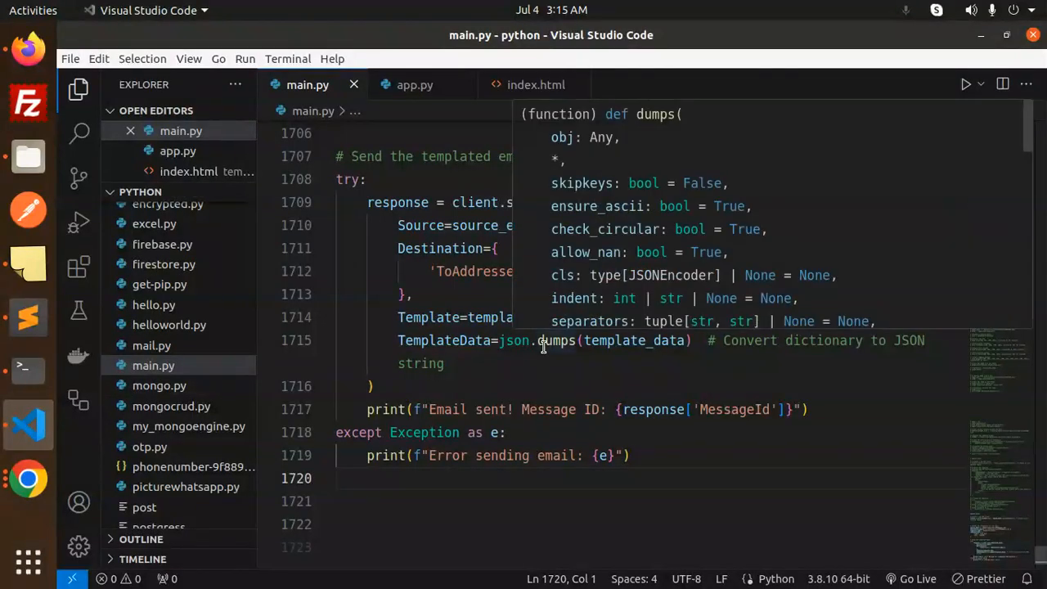